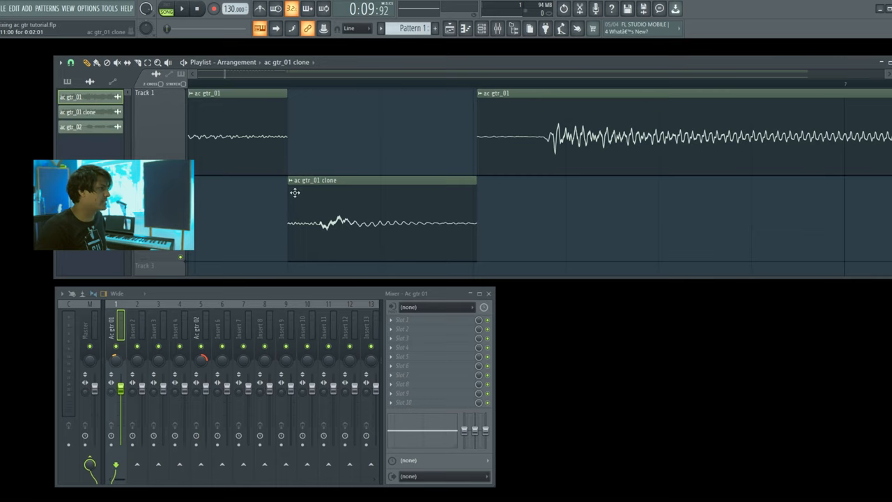
mouse_move(475, 199)
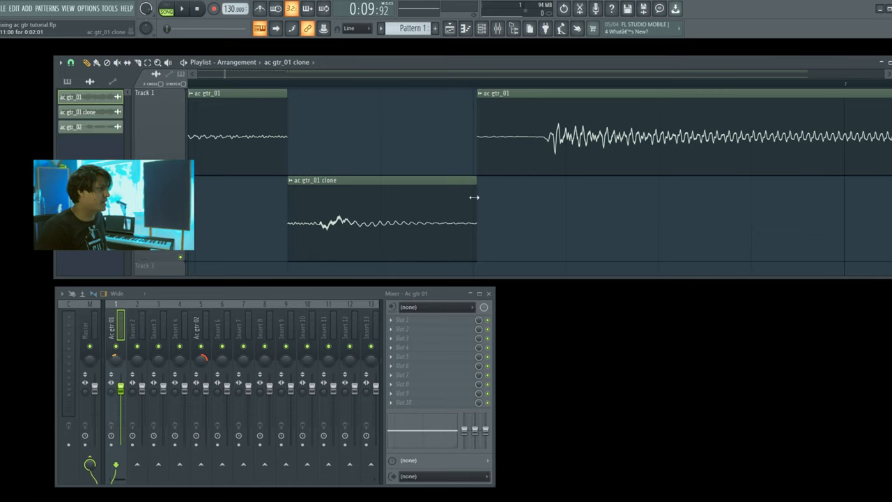
- Dock the Mixer under the Playlist and scroll to show the gtr run insert's effect chain
left_click_drag(477, 202, 430, 203)
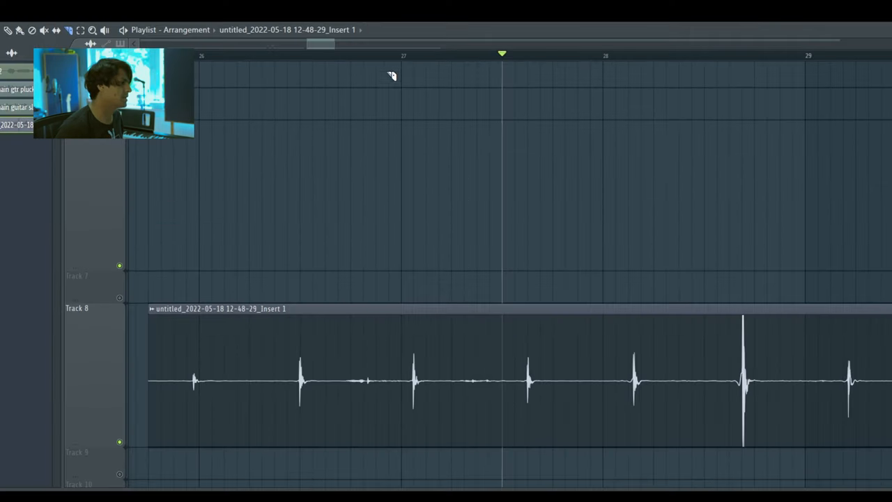
left_click(274, 55)
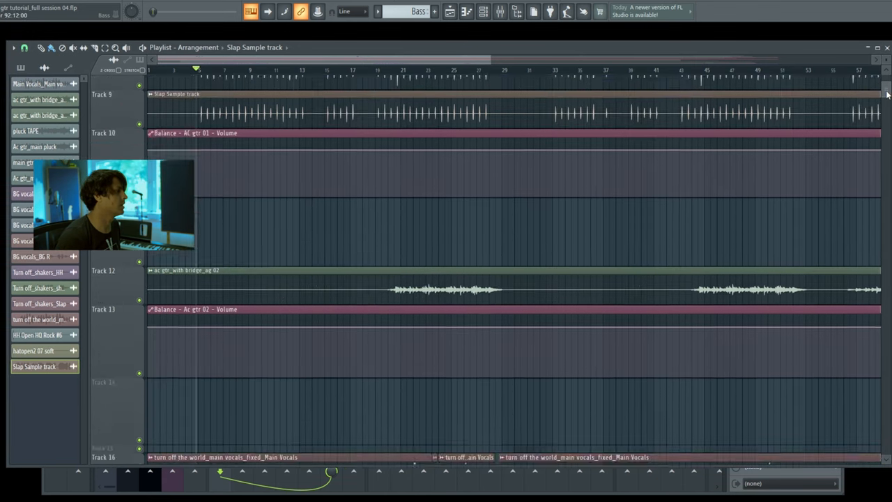
scroll("down", 3)
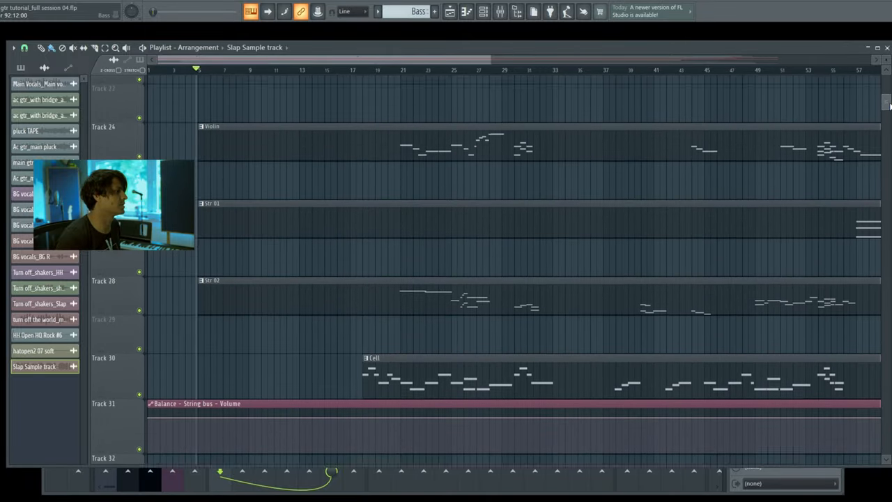
scroll("down", 3)
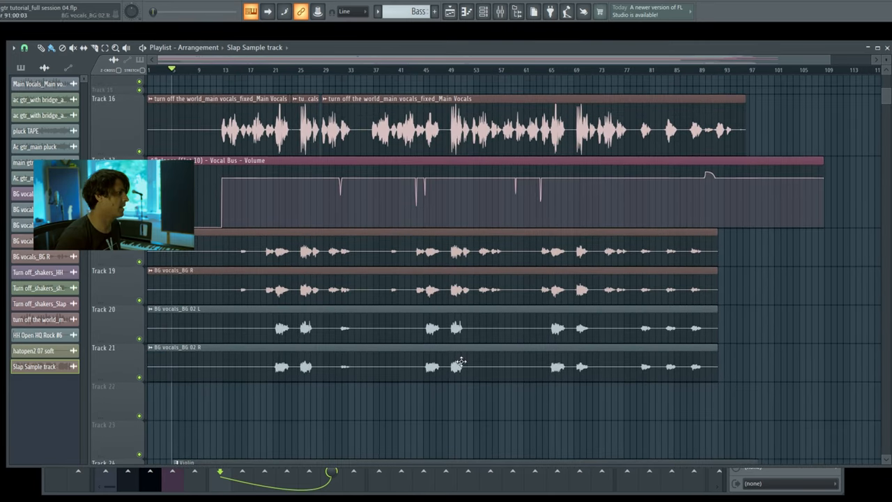
scroll("down", 3)
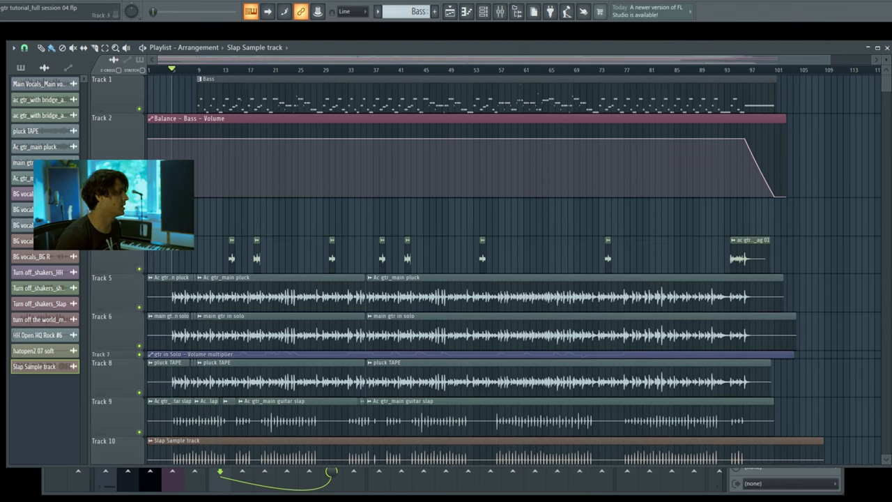
scroll("down", 3)
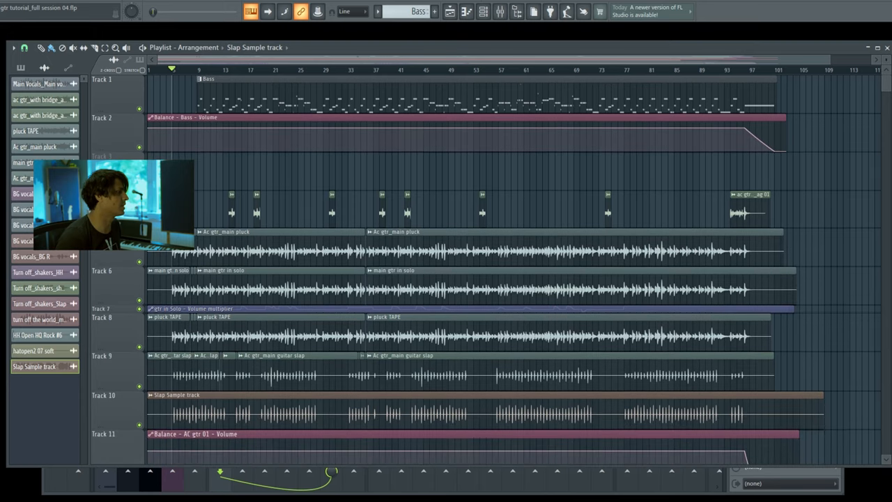
scroll("down", 3)
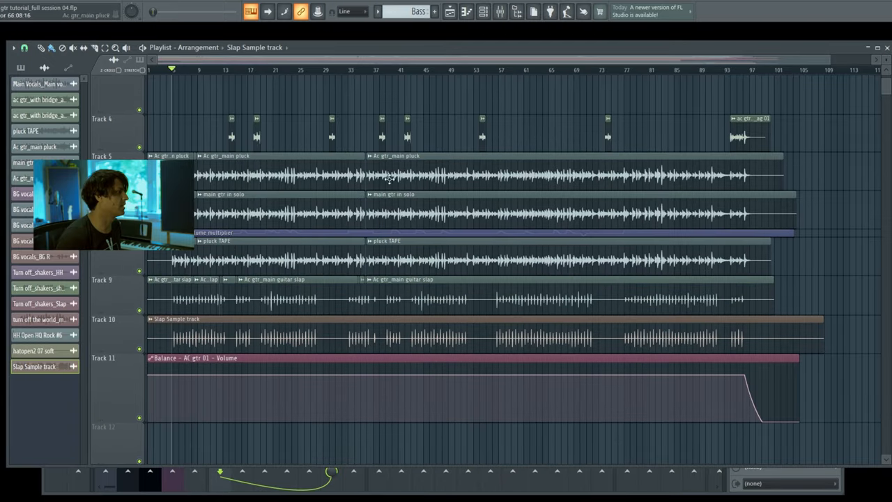
scroll("down", 3)
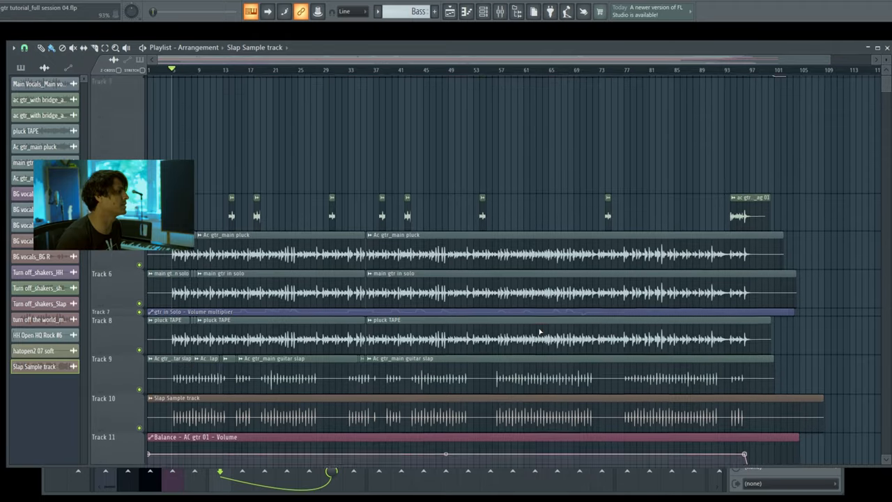
scroll("down", 3)
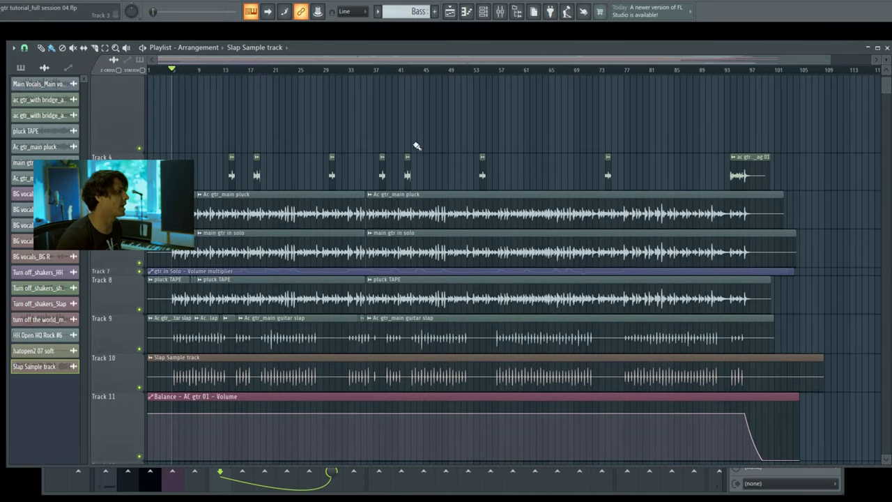
mouse_move(124, 414)
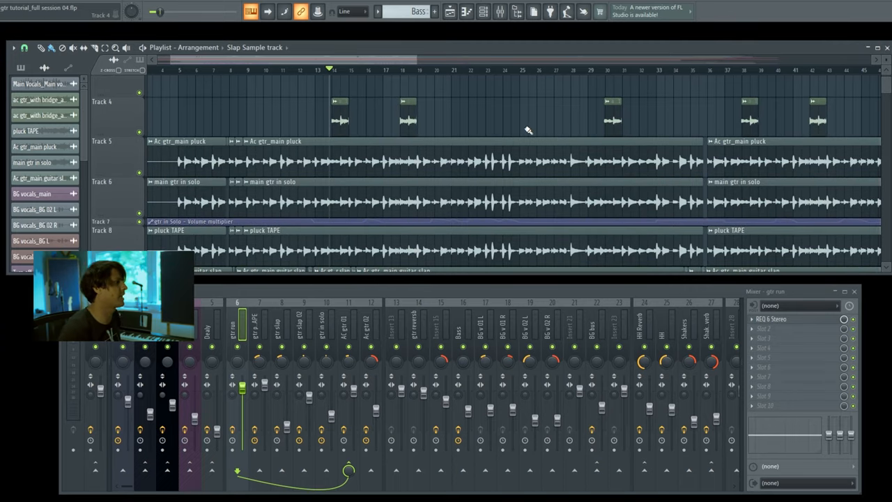
- Start playback near bar 5 and select insert 11, AC gtr 01, showing F6-RTA Stereo and Fruity Balance
scroll("down", 3)
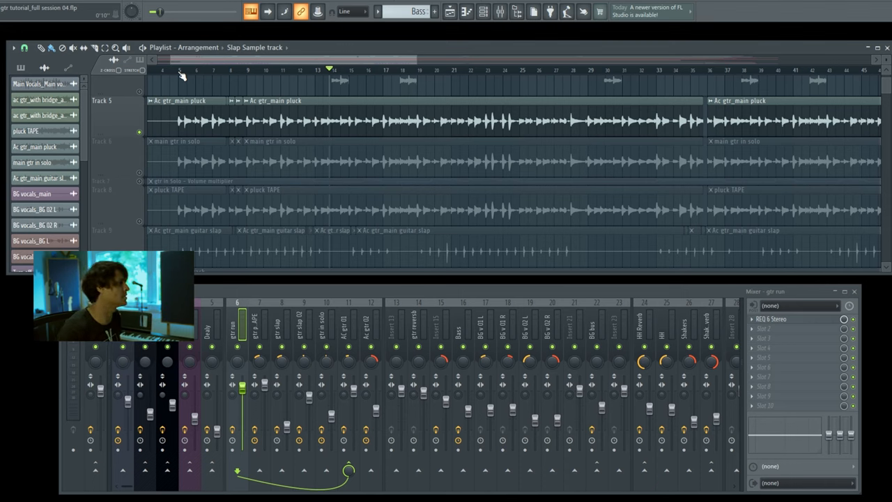
left_click(179, 71)
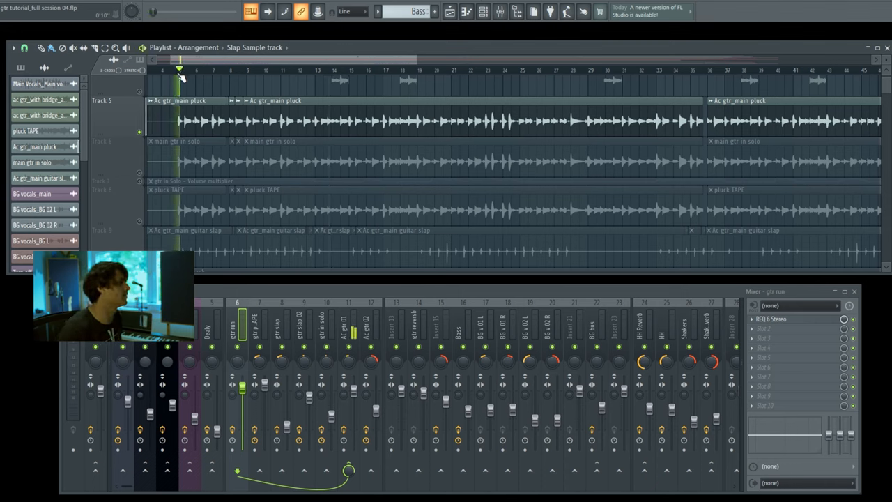
left_click(193, 70)
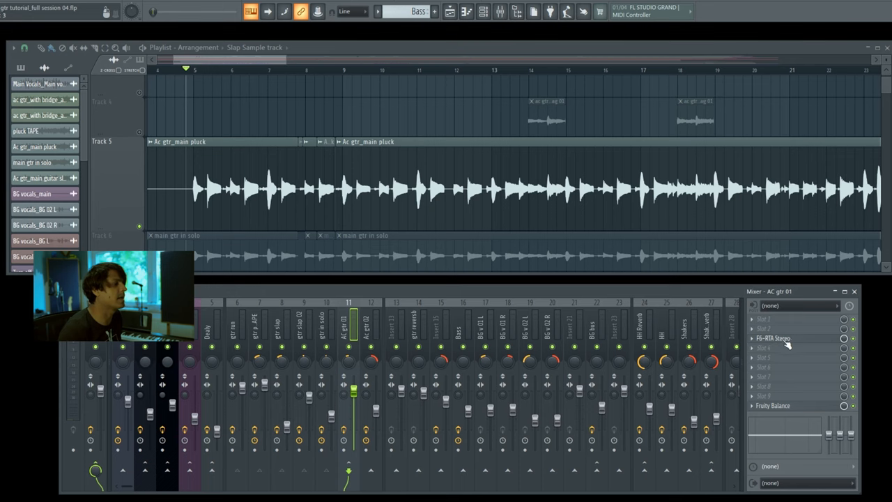
- Open the F6-RTA Stereo EQ on AC gtr 01 and reshape its second band's low dip
left_click(776, 333)
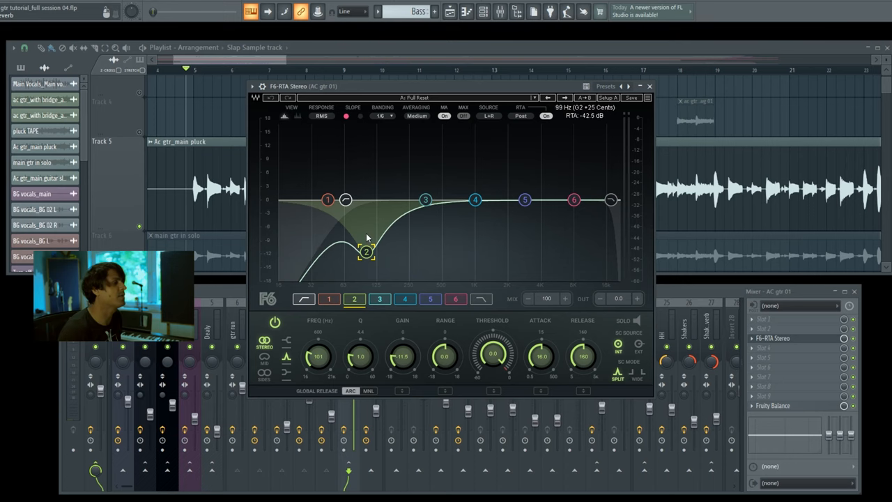
left_click_drag(367, 251, 366, 252)
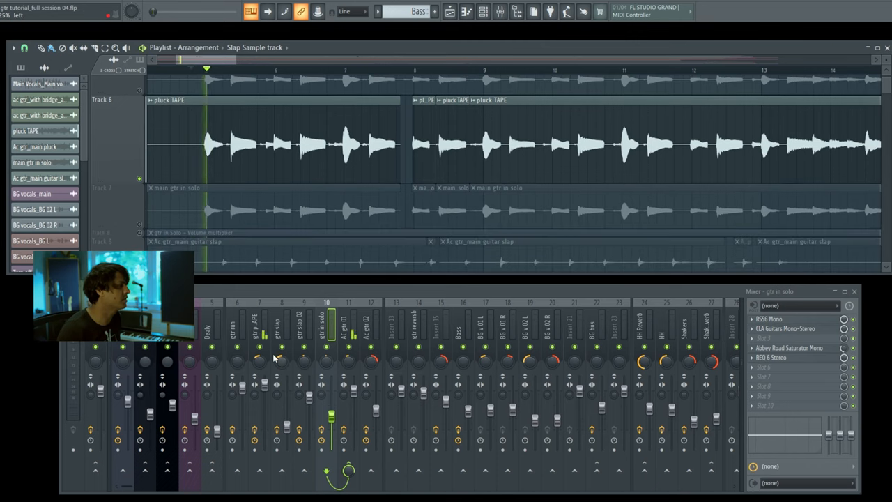
- Select insert 7, gtr pluck TAPE, and open its REQ 6 Mono EQ
left_click(261, 331)
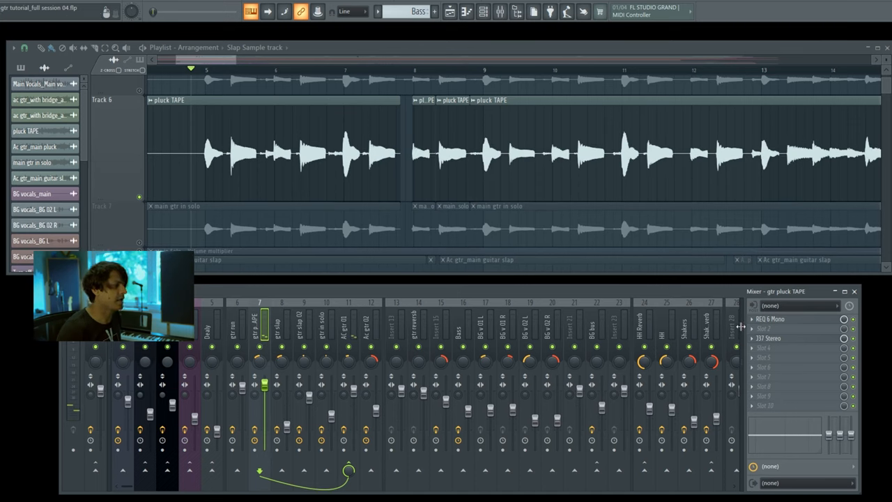
left_click(769, 317)
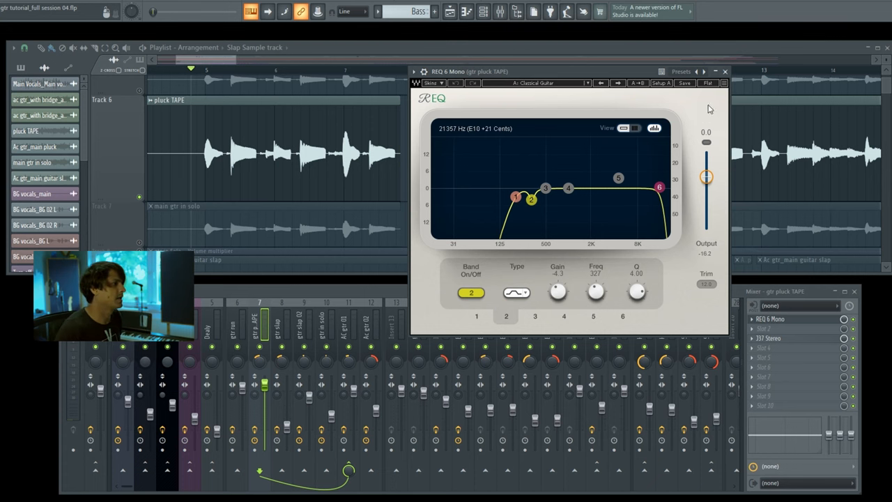
- Open the J37 Stereo tape plugin on gtr pluck TAPE, reposition its window, then close it
left_click(772, 338)
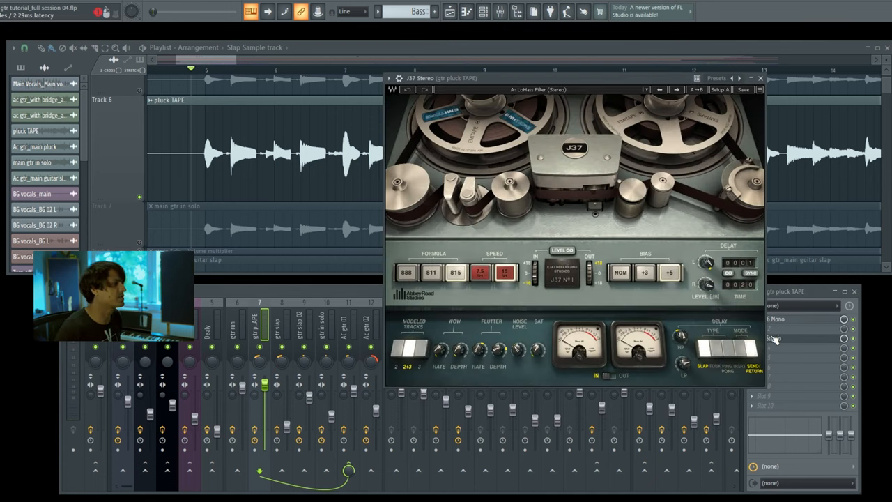
left_click_drag(575, 78, 478, 85)
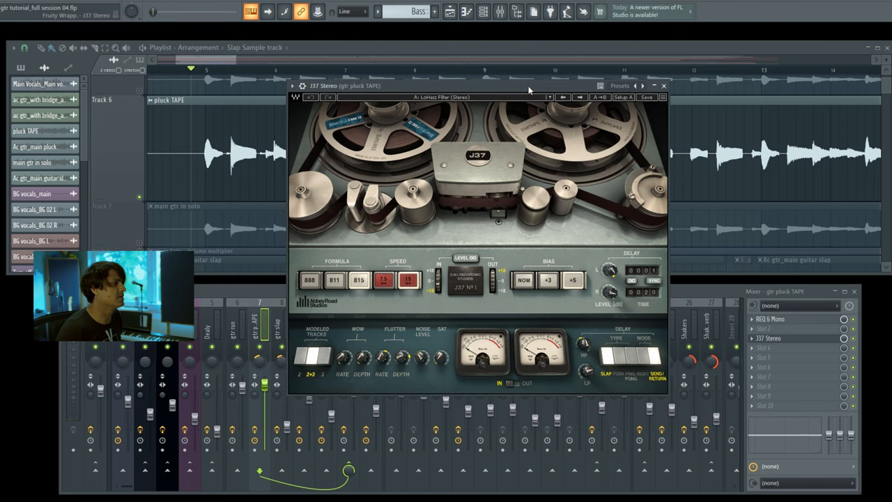
mouse_move(432, 124)
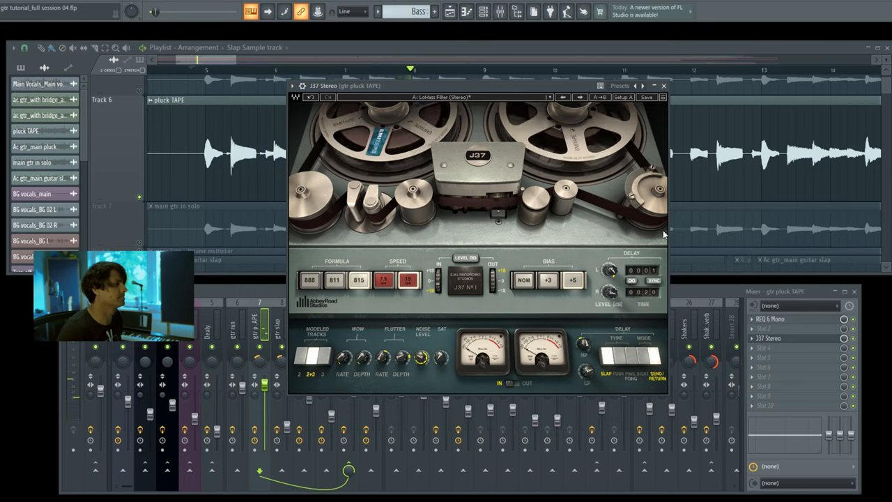
left_click(663, 85)
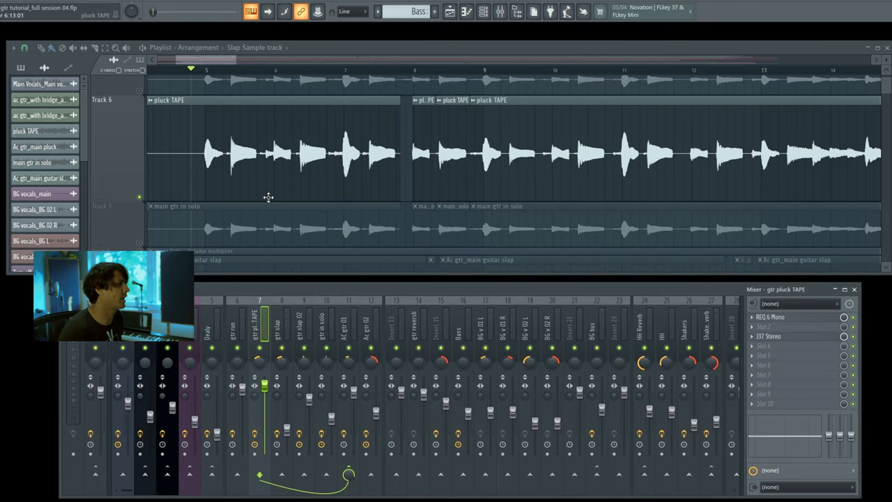
- Select insert 10, gtr in solo, showing RS56 Mono, CLA Guitars, Abbey Road Saturator and REQ 6
scroll("down", 3)
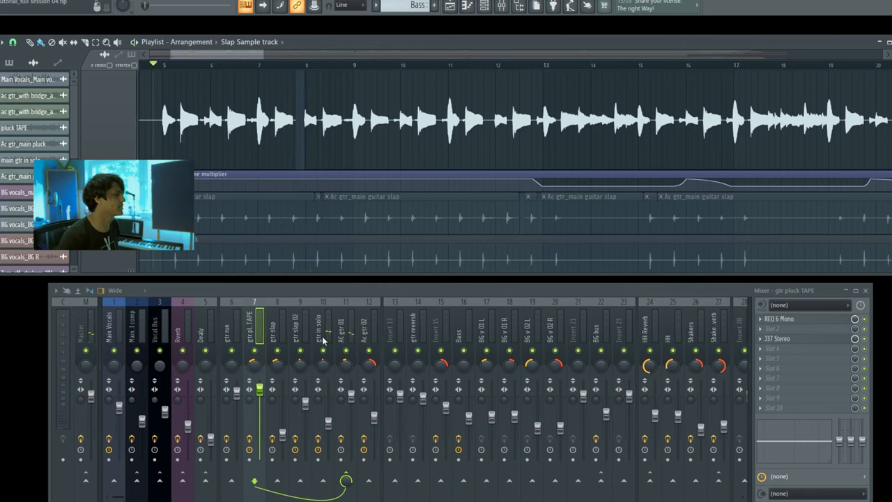
left_click(322, 338)
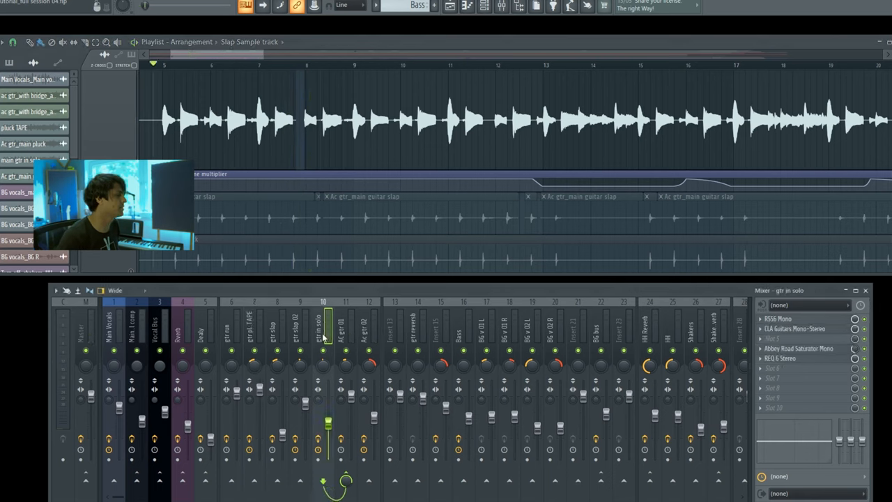
left_click(798, 328)
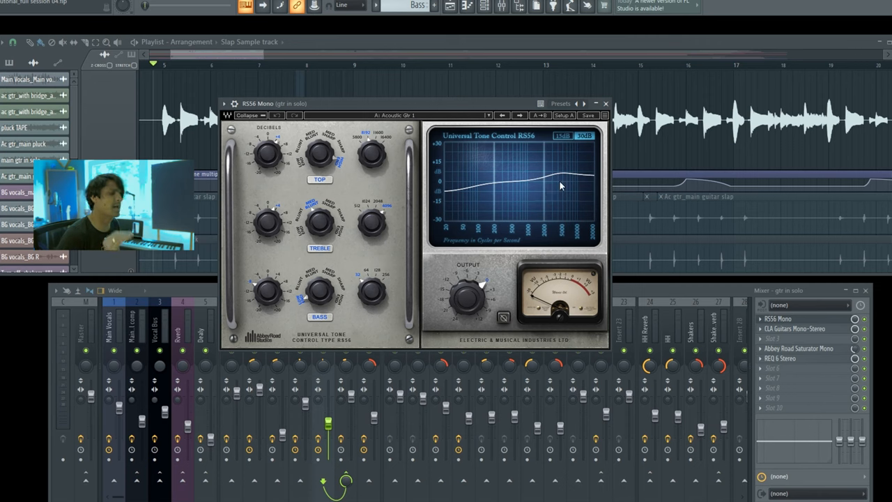
mouse_move(495, 189)
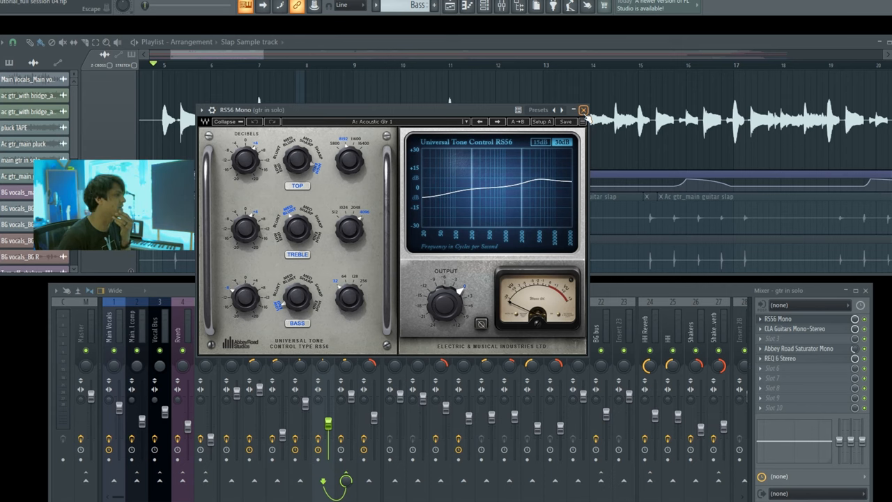
left_click(581, 109)
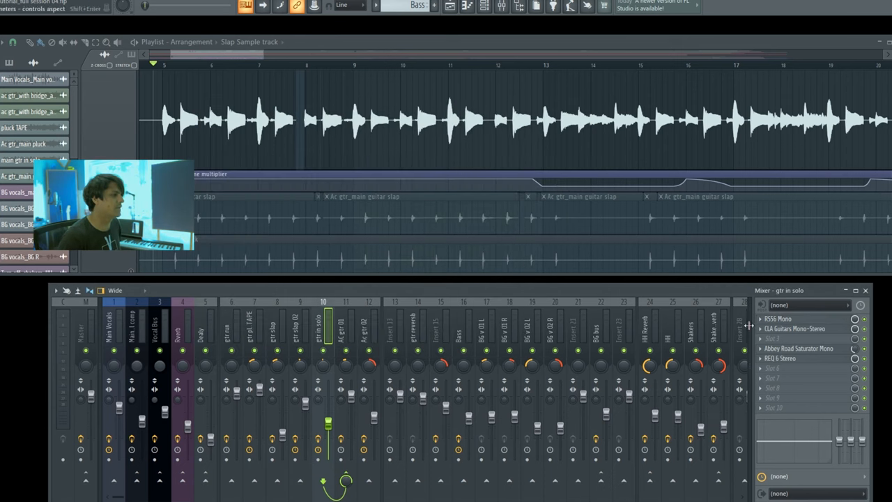
left_click(795, 329)
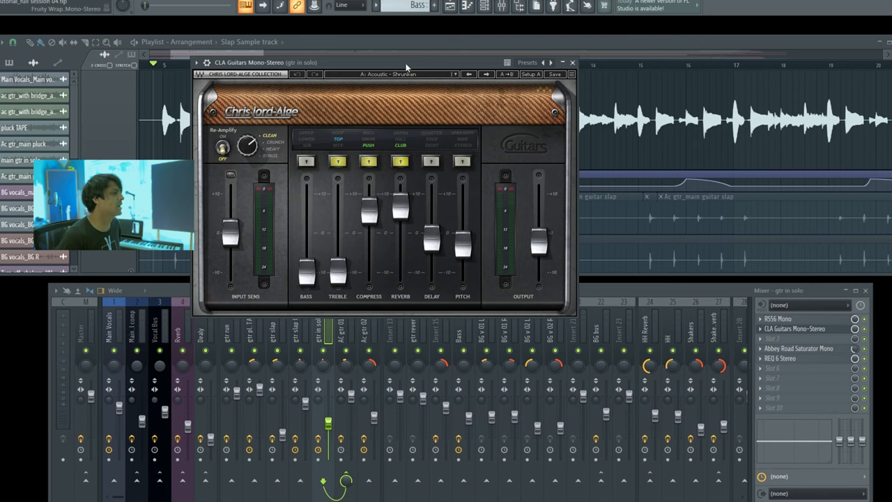
left_click_drag(405, 62, 376, 116)
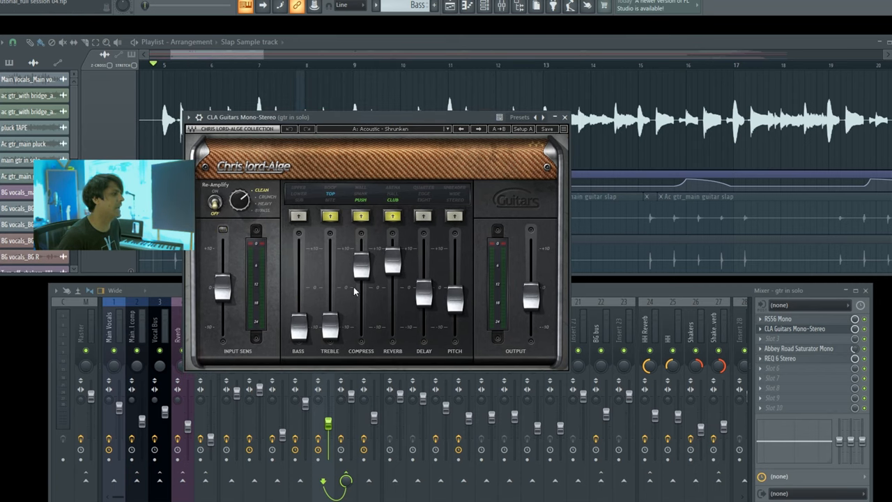
mouse_move(364, 335)
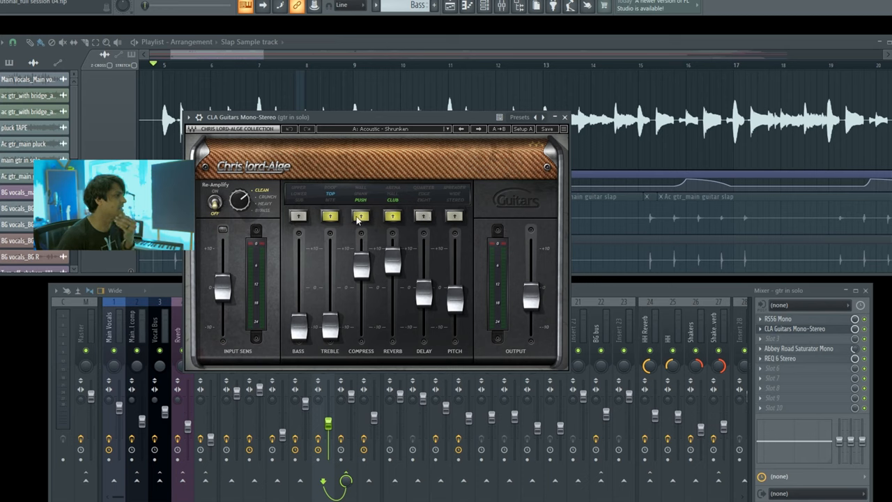
left_click_drag(361, 264, 361, 270)
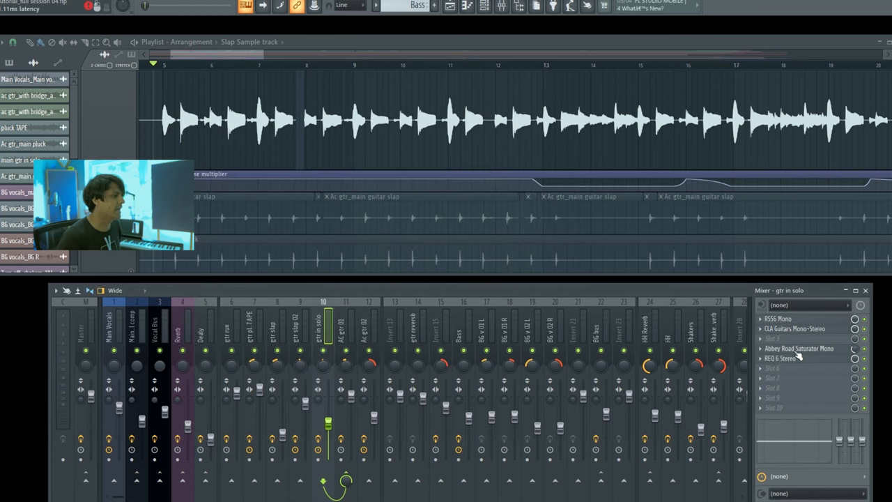
left_click(795, 349)
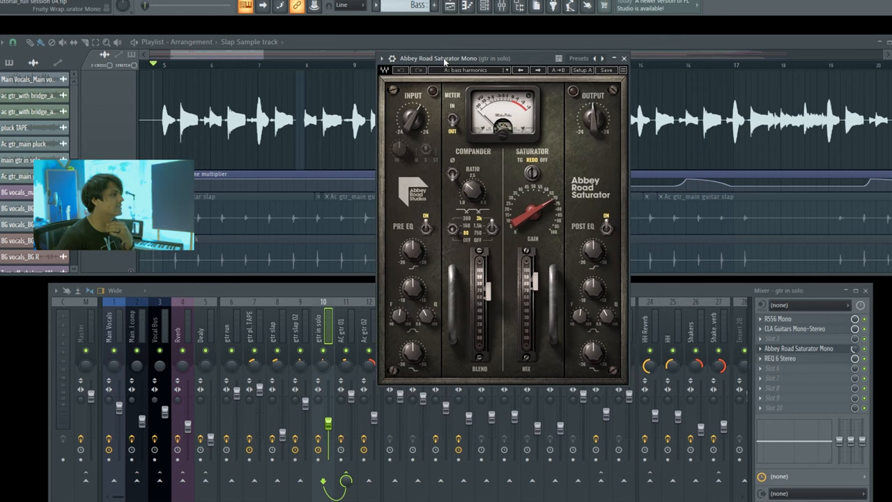
- Drag the Abbey Road Saturator Mono window on gtr in solo slightly higher
left_click_drag(445, 58, 443, 49)
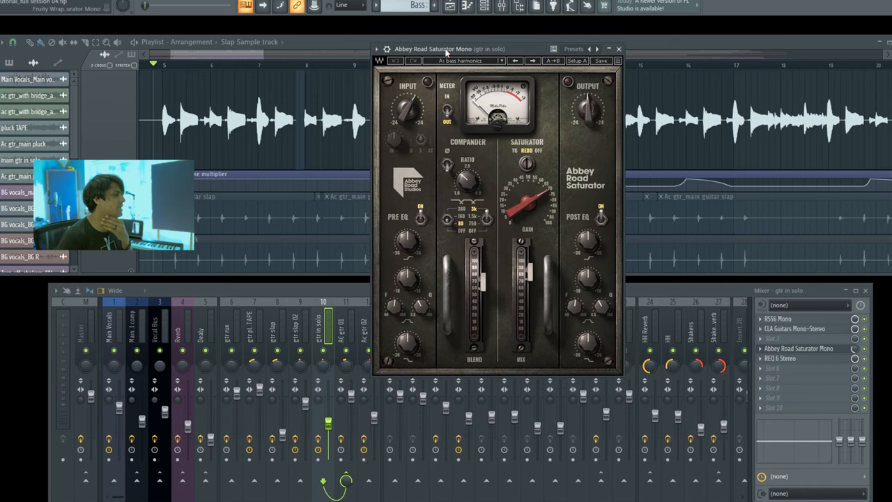
mouse_move(448, 144)
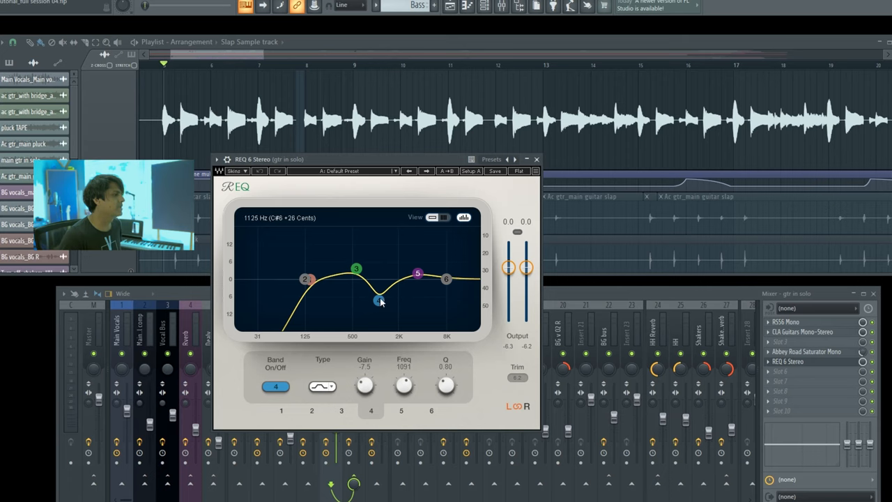
mouse_move(505, 203)
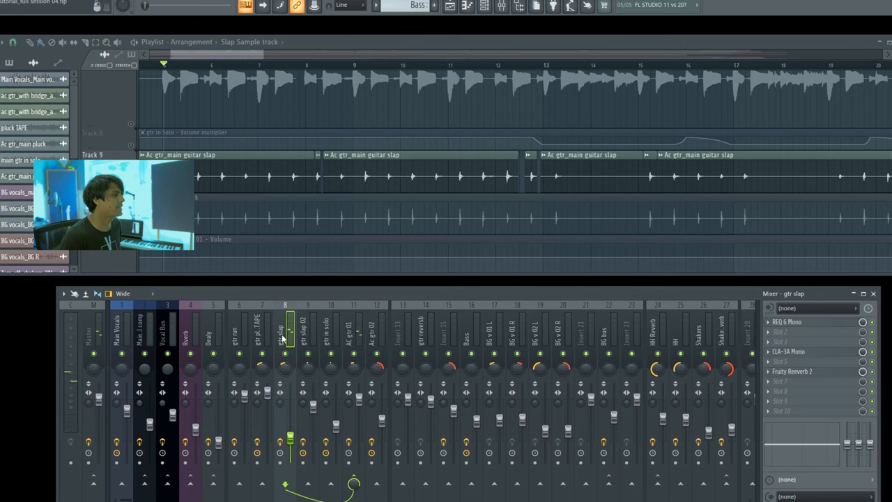
- Open the CLA-3A Mono compressor on gtr slap, then its Fruity Reeverb 2
left_click(788, 323)
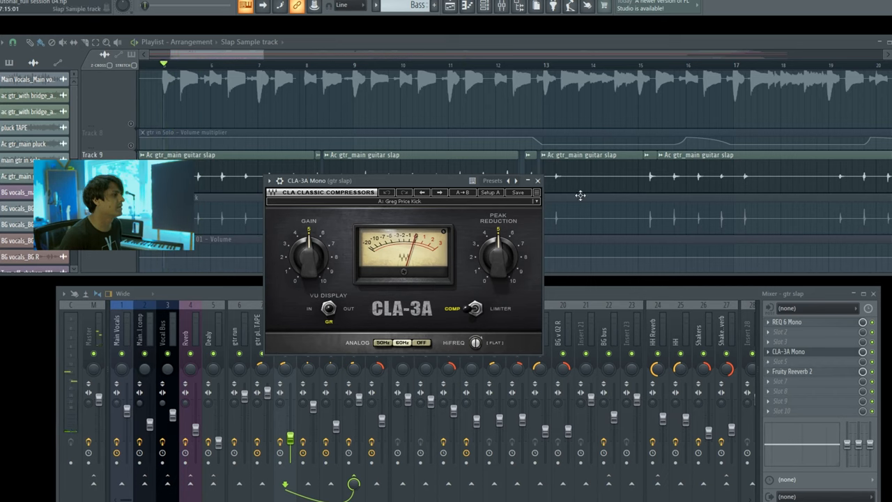
left_click(792, 371)
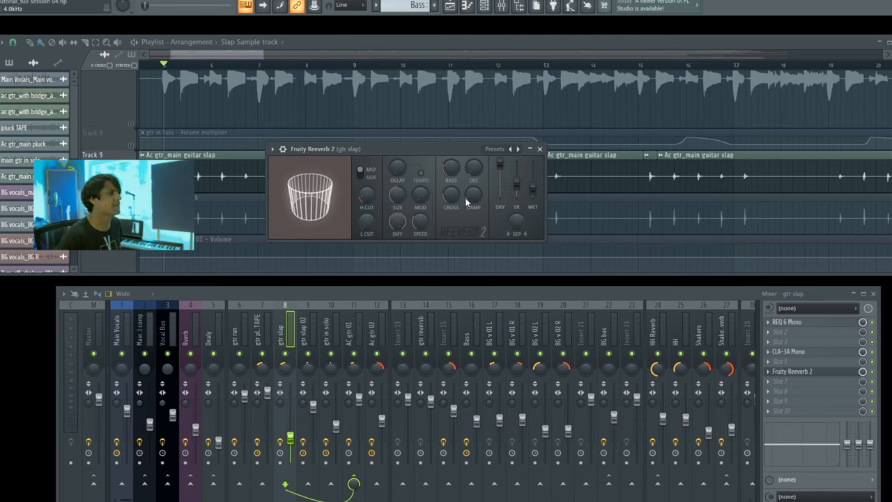
- Nudge the Reeverb 2 window lower and switch to insert 9, gtr slap 02
left_click_drag(325, 149, 331, 163)
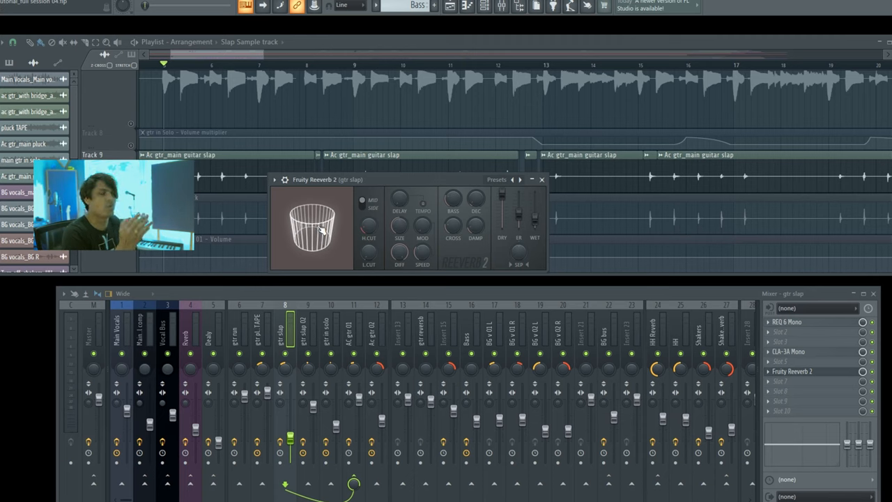
left_click(541, 180)
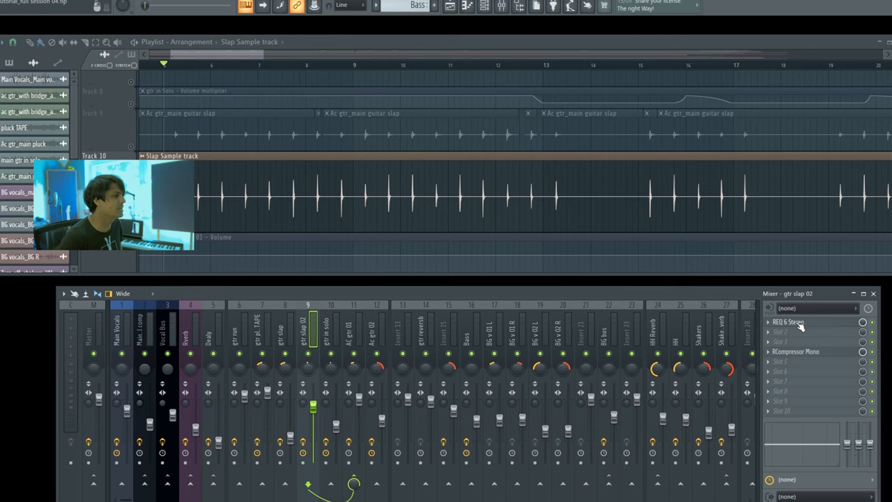
left_click(788, 323)
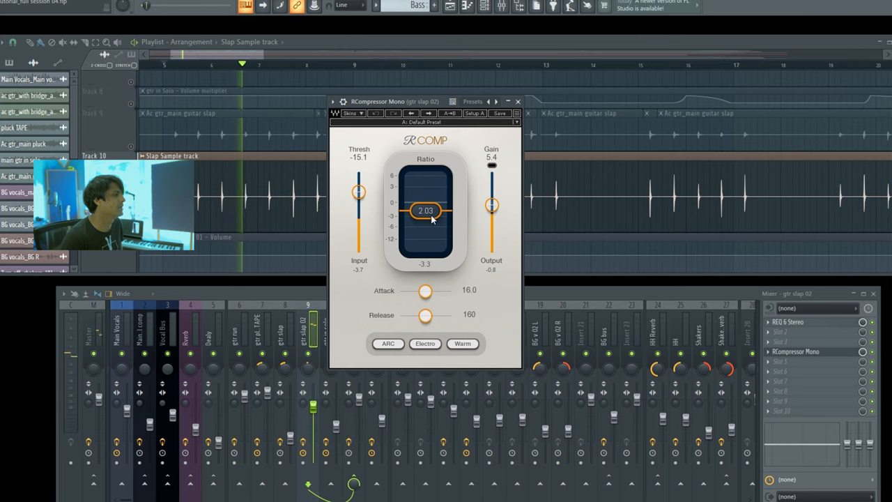
left_click(518, 102)
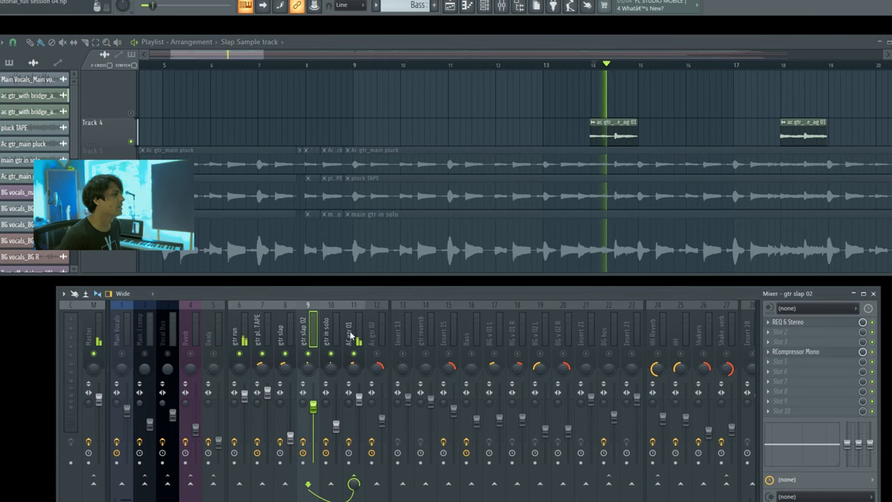
- Select insert 11, Ac gtr 01, showing its F6-RTA Stereo and Fruity Balance slots
left_click(593, 64)
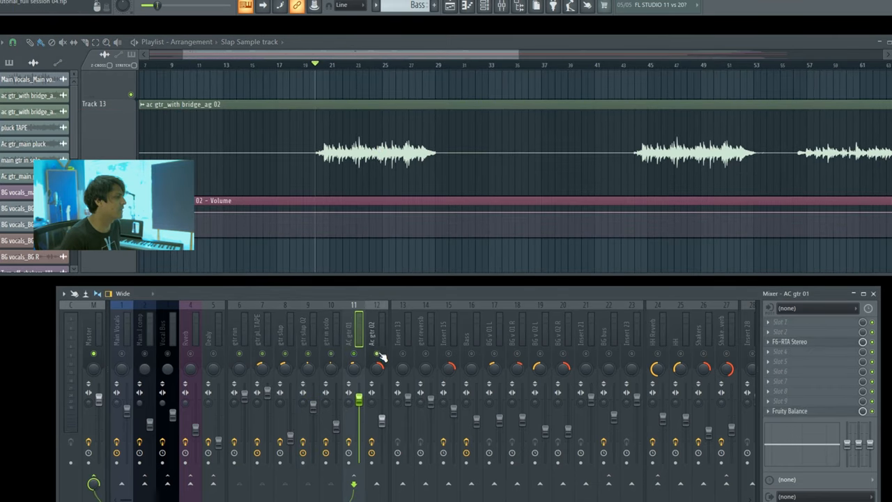
- Select mixer insert 12 (Ac gtr 02) and open, then close, its J37 Stereo tape plugin
left_click(376, 364)
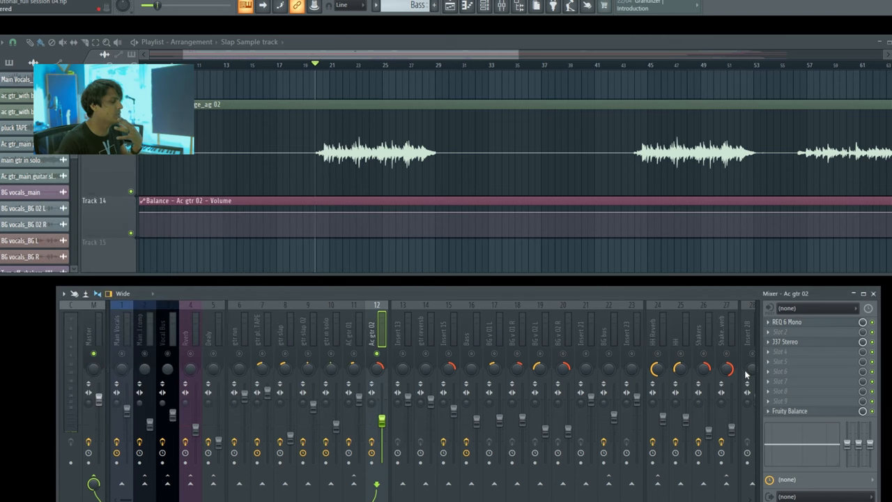
left_click(782, 337)
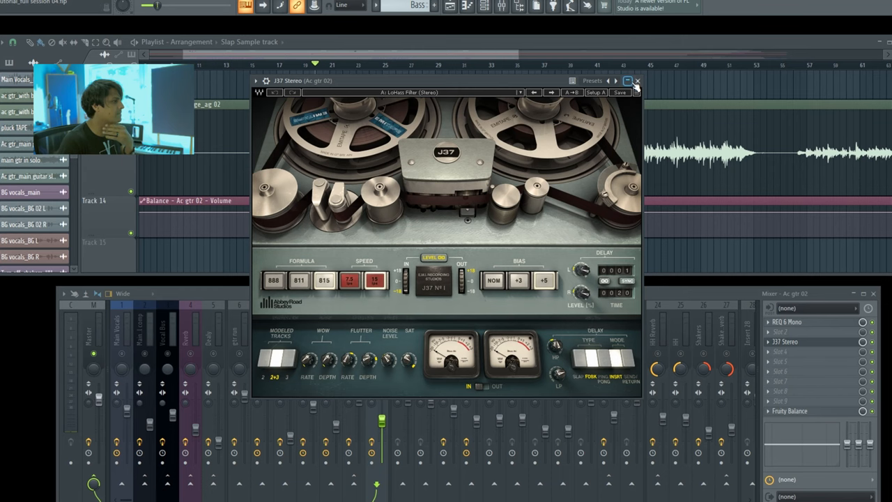
left_click(638, 82)
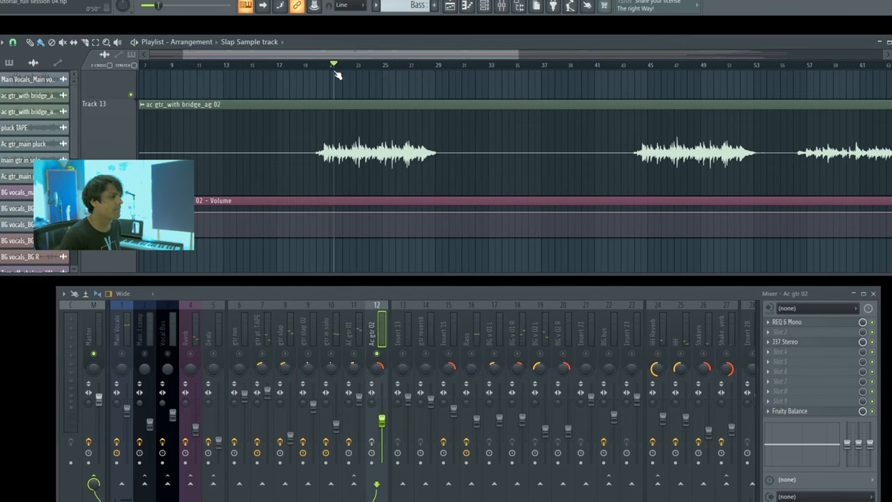